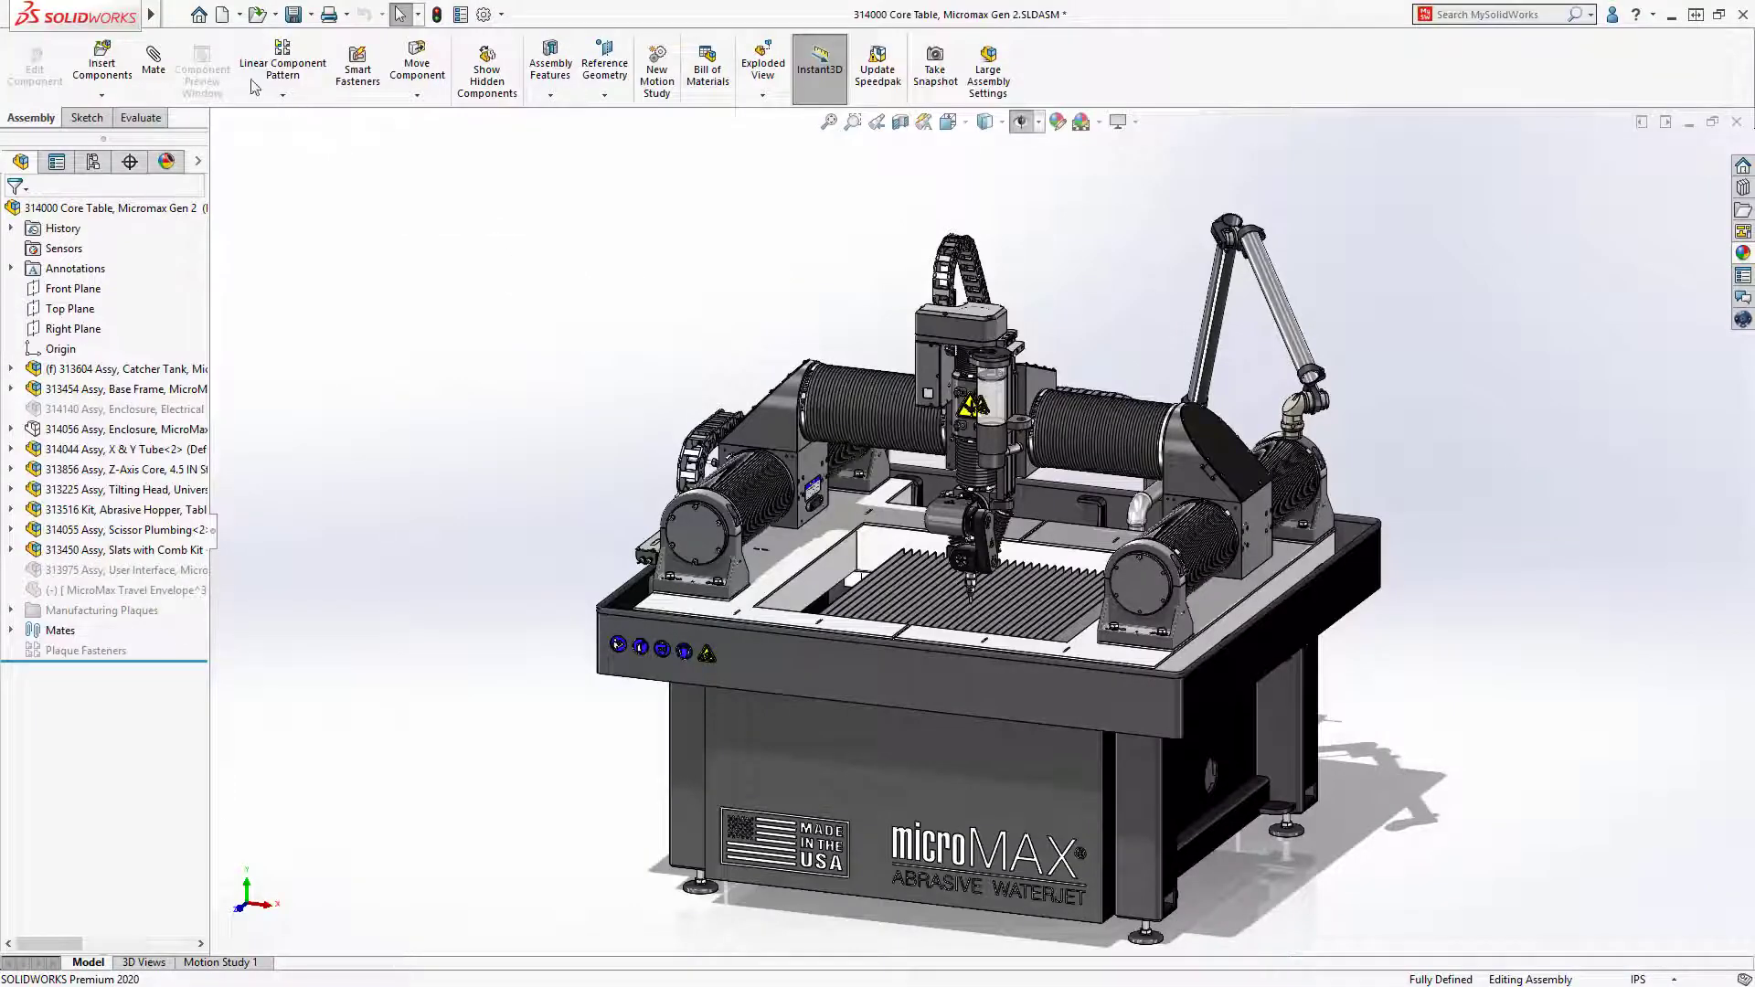
Start the Envelope Publisher from the Tools menu on the Core Table assembly
click(279, 13)
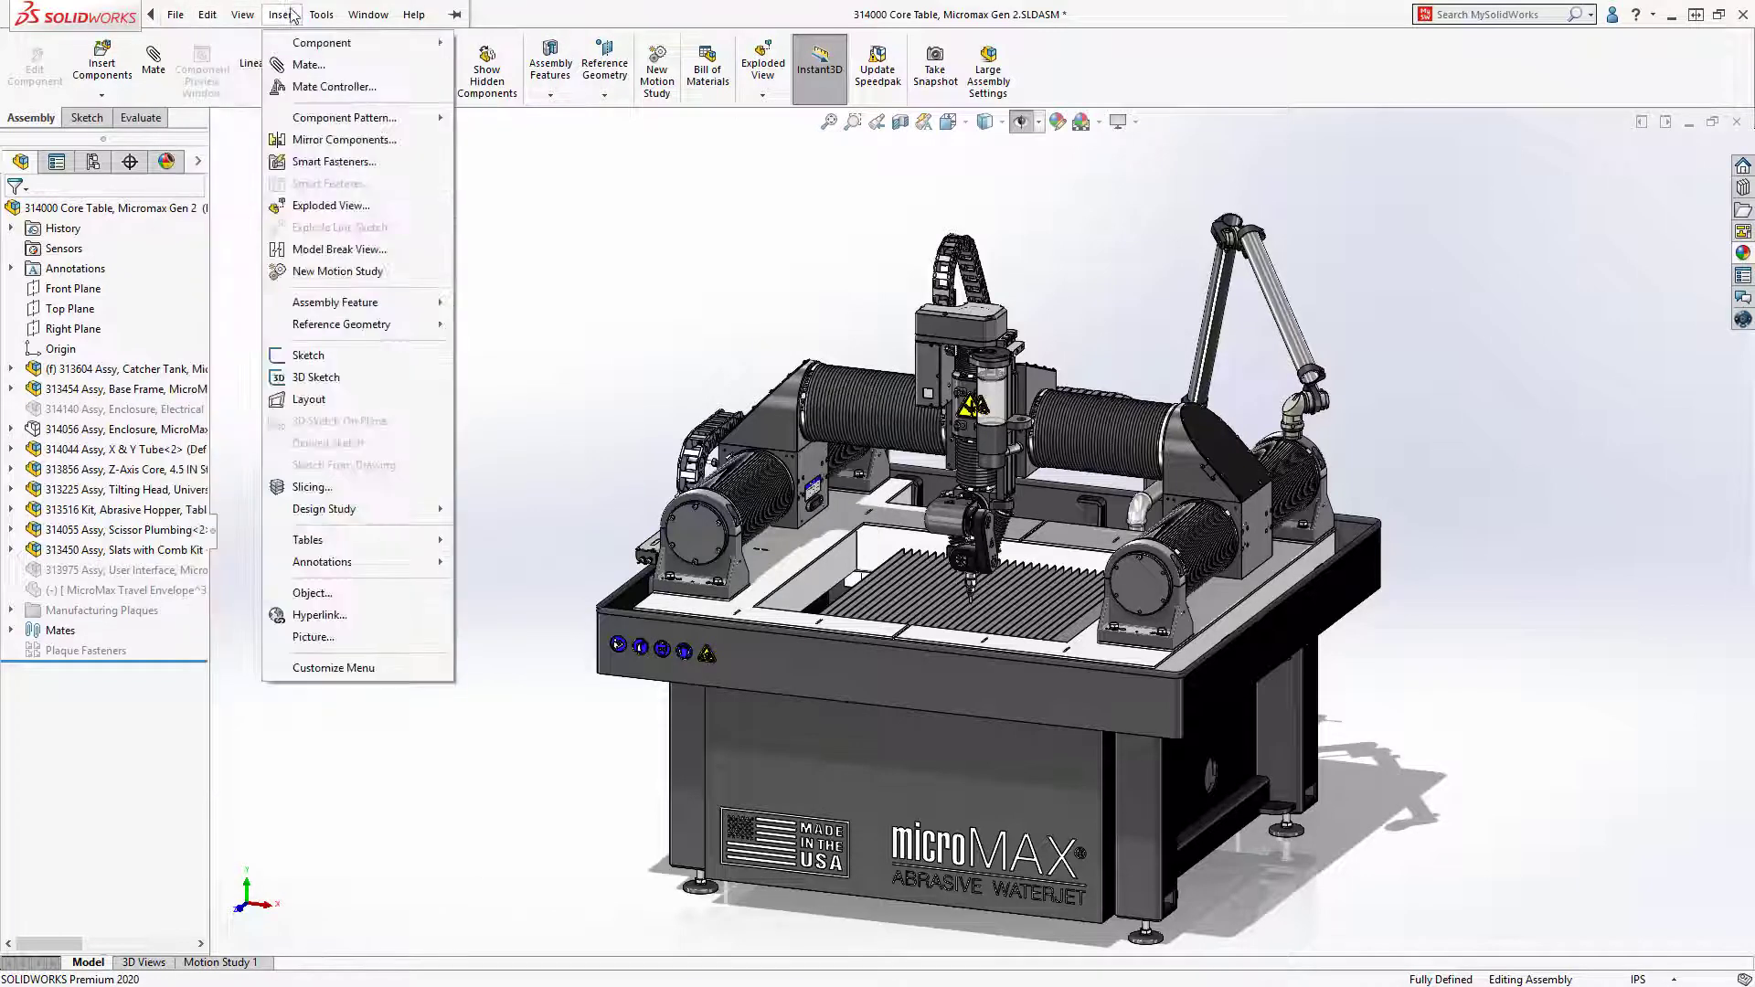
click(322, 13)
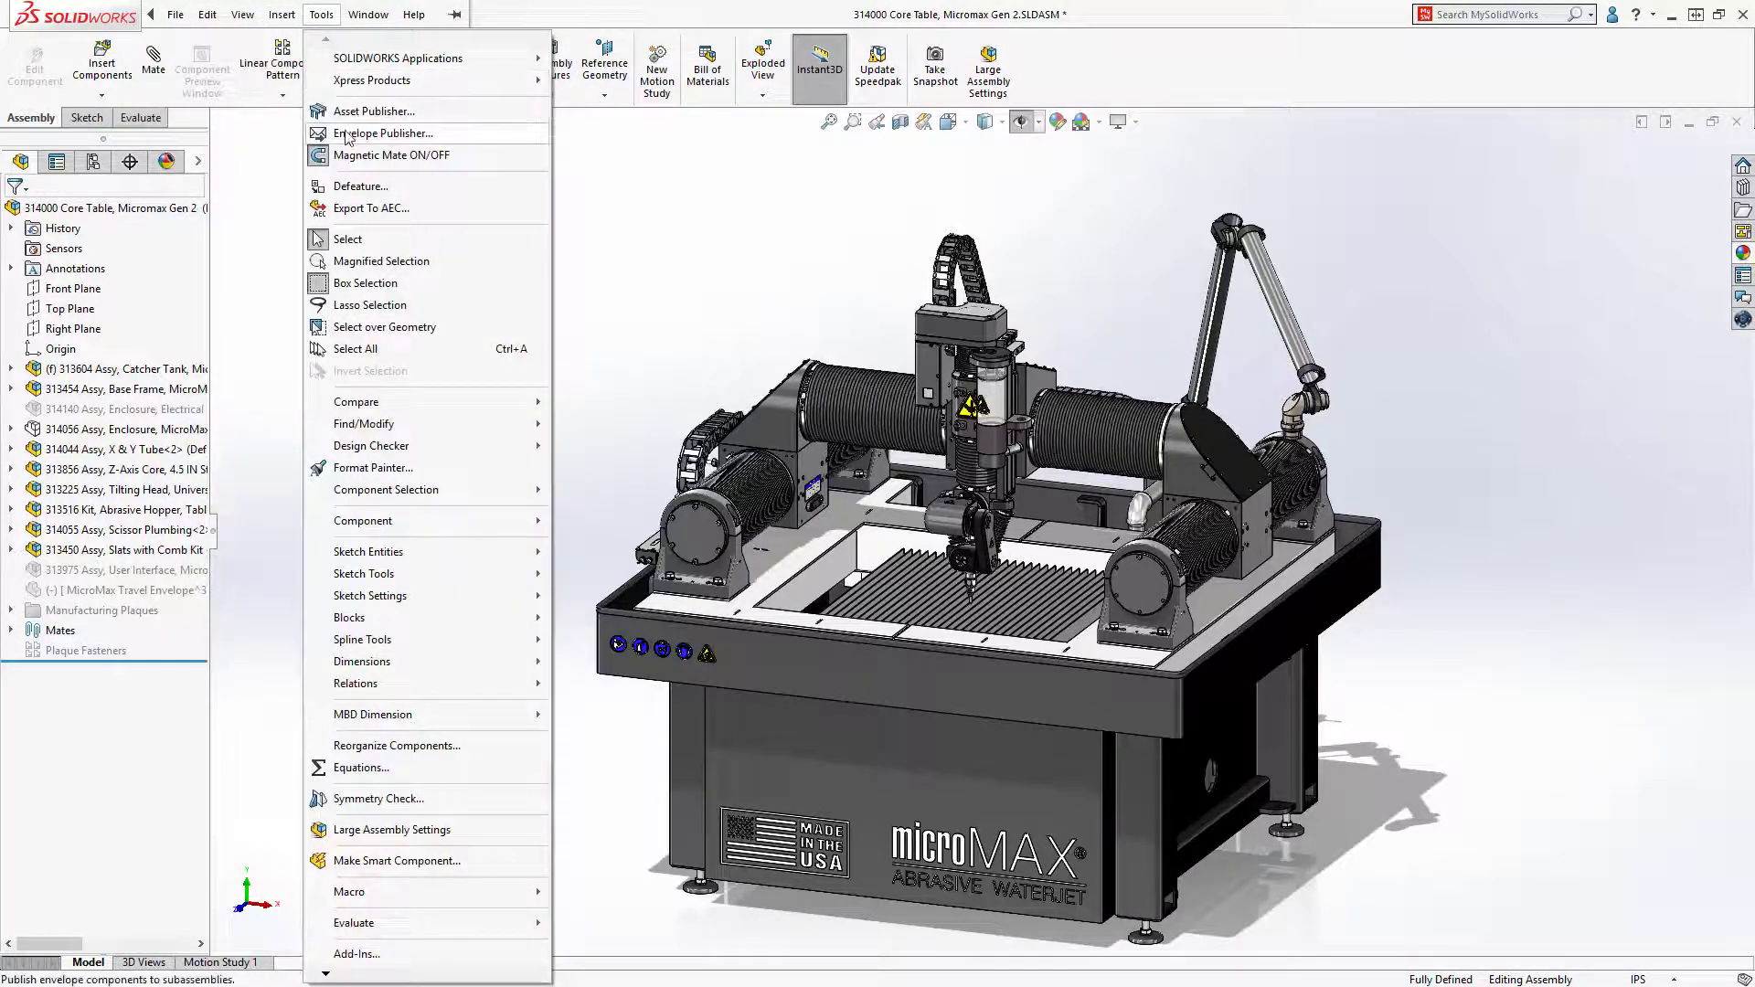
click(384, 133)
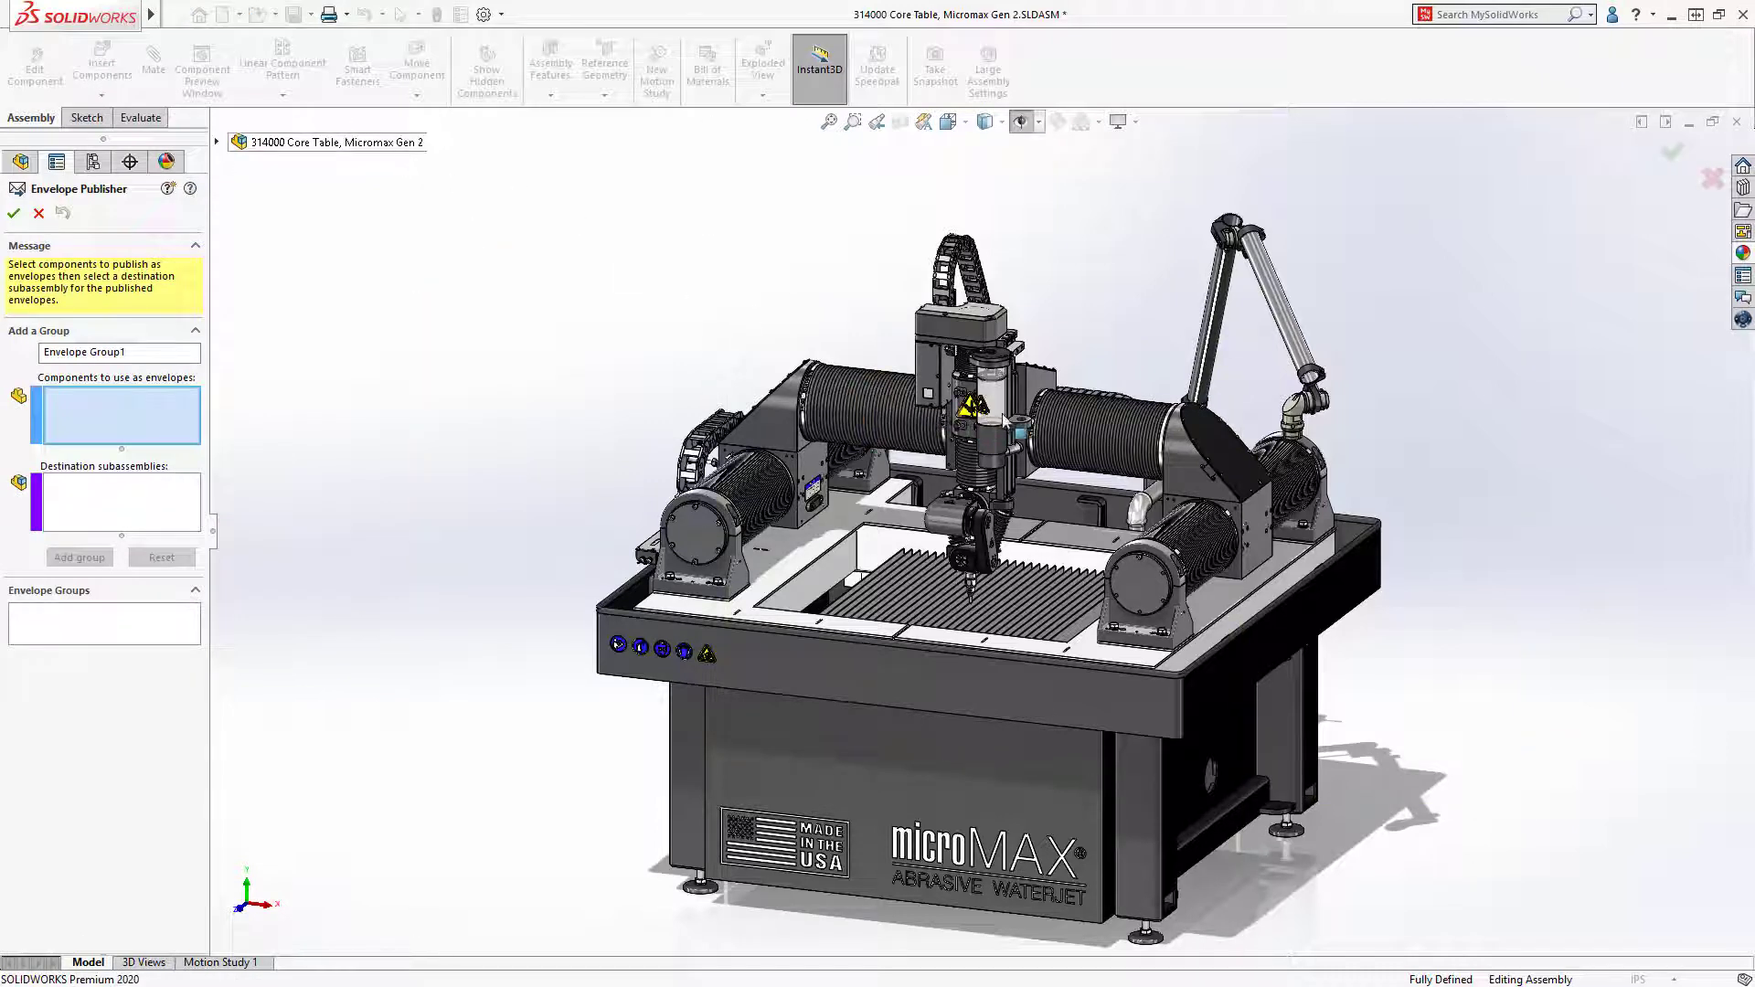
mouse_move(1013, 426)
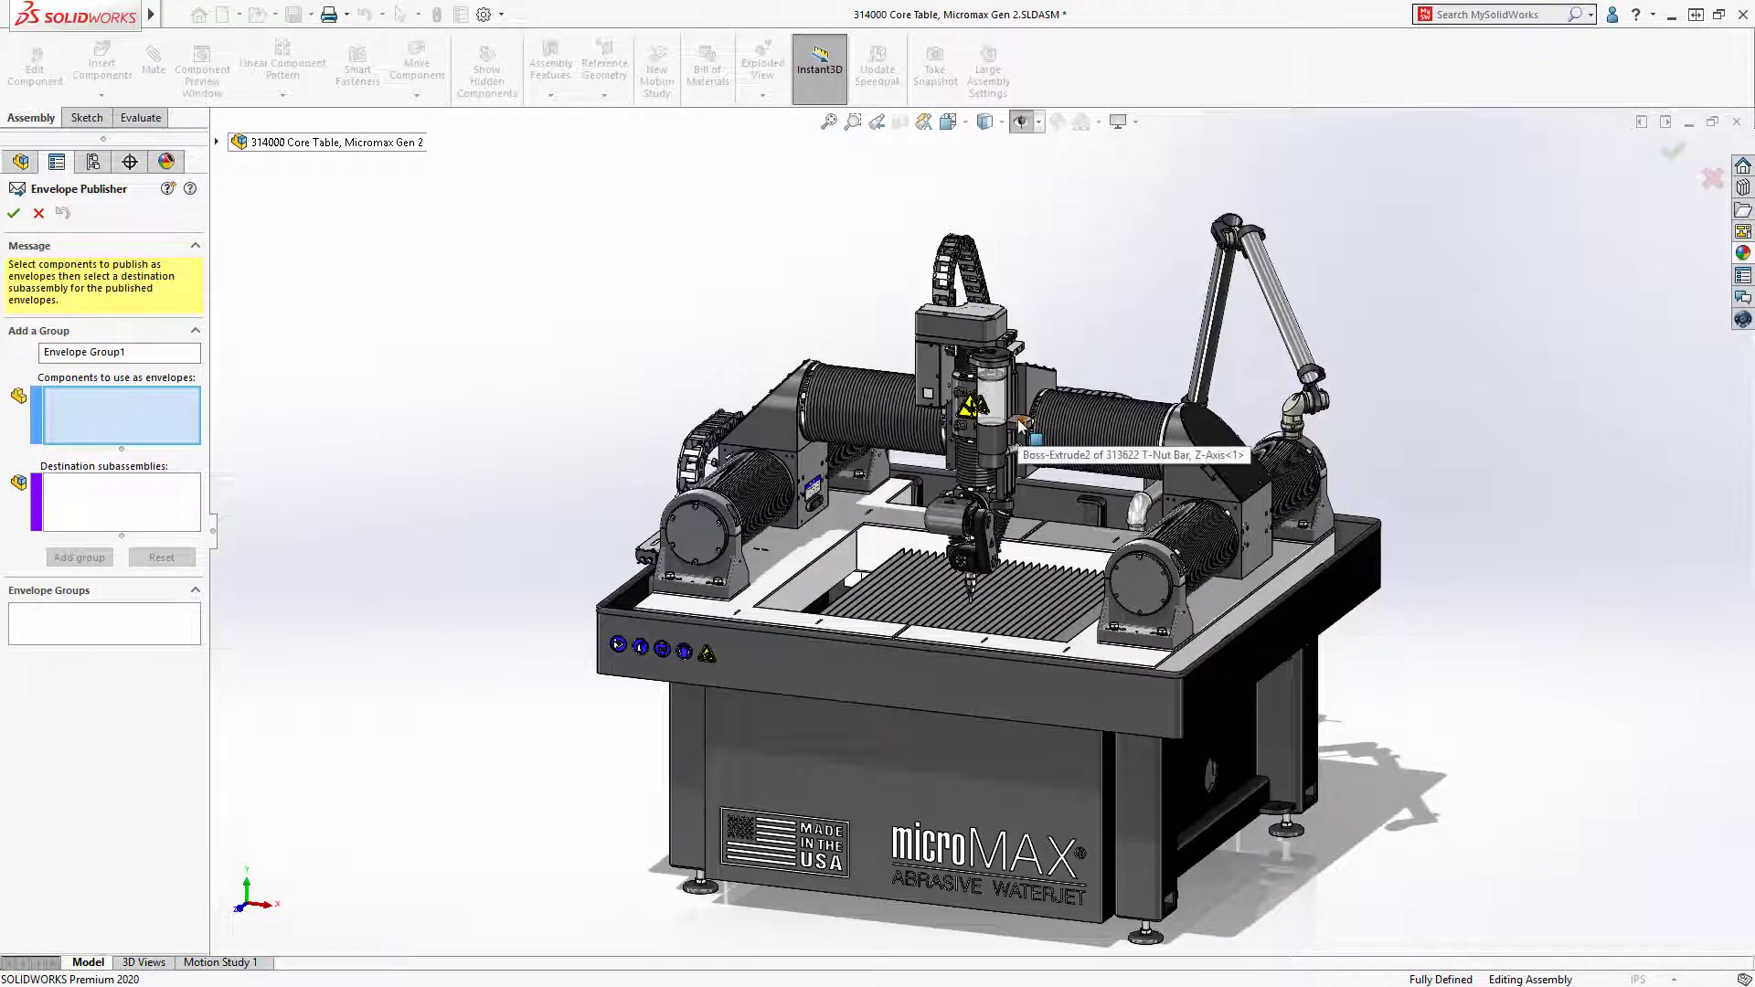
Choose the Z-Axis Core as envelope component and Scissor Plumbing as its destination subassembly
click(974, 426)
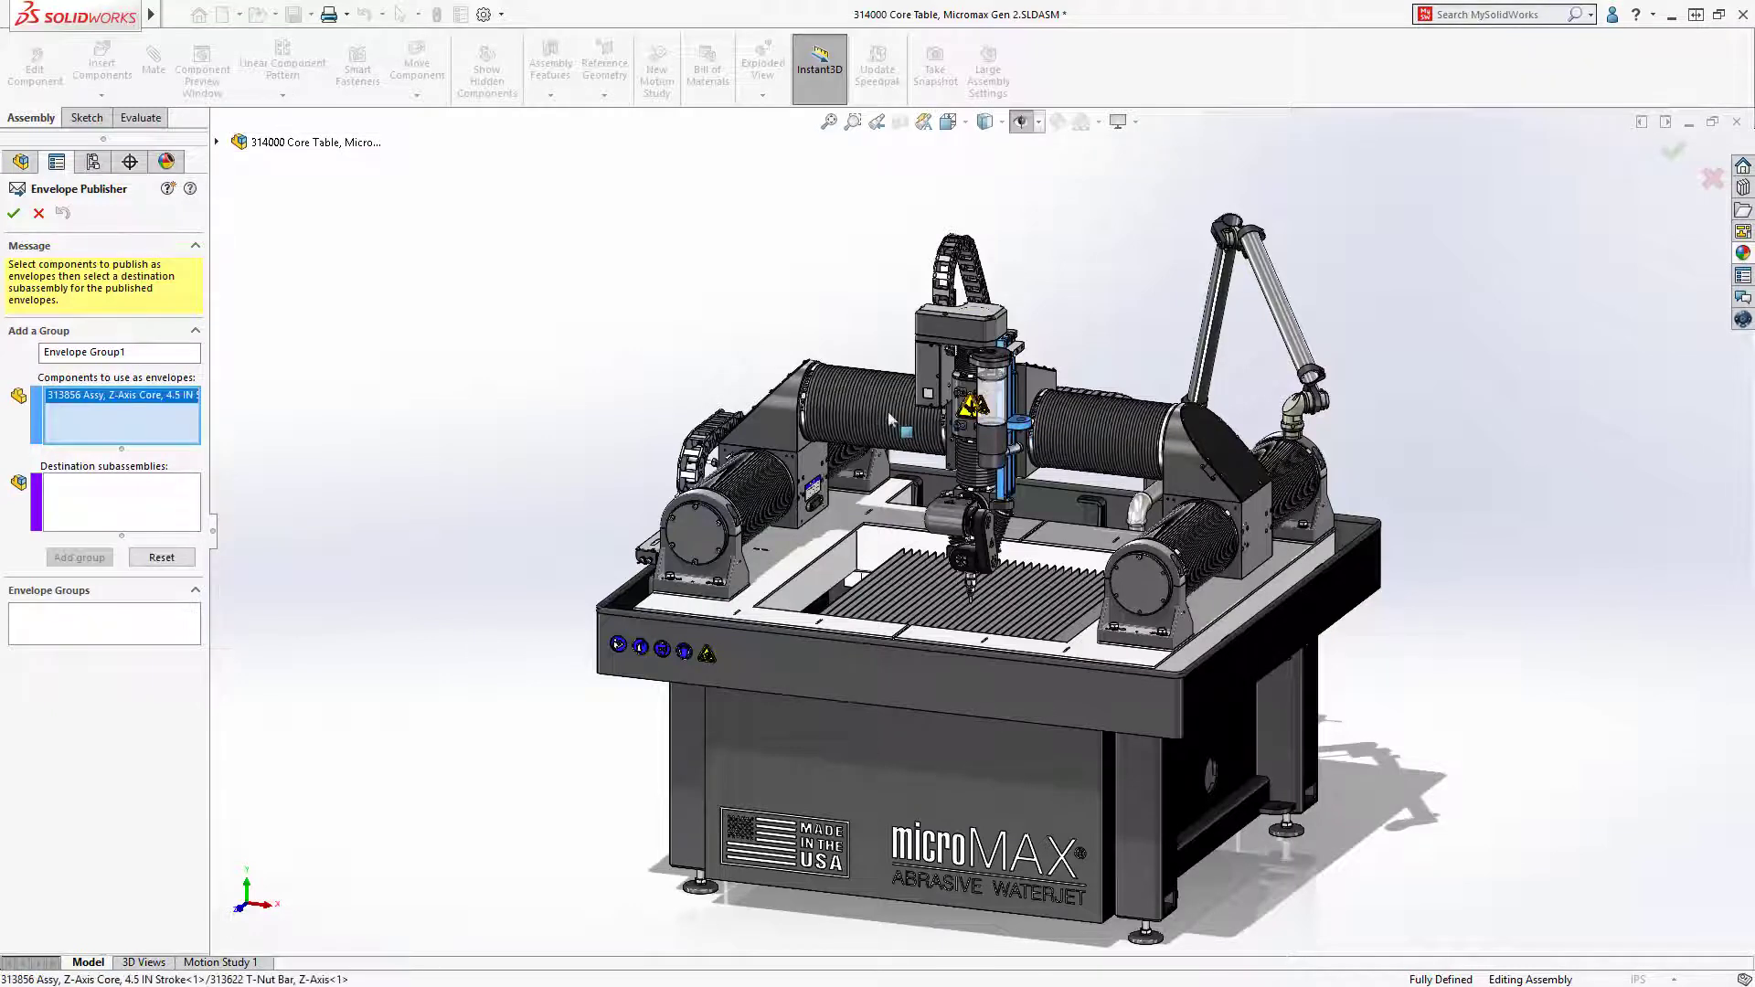
click(117, 501)
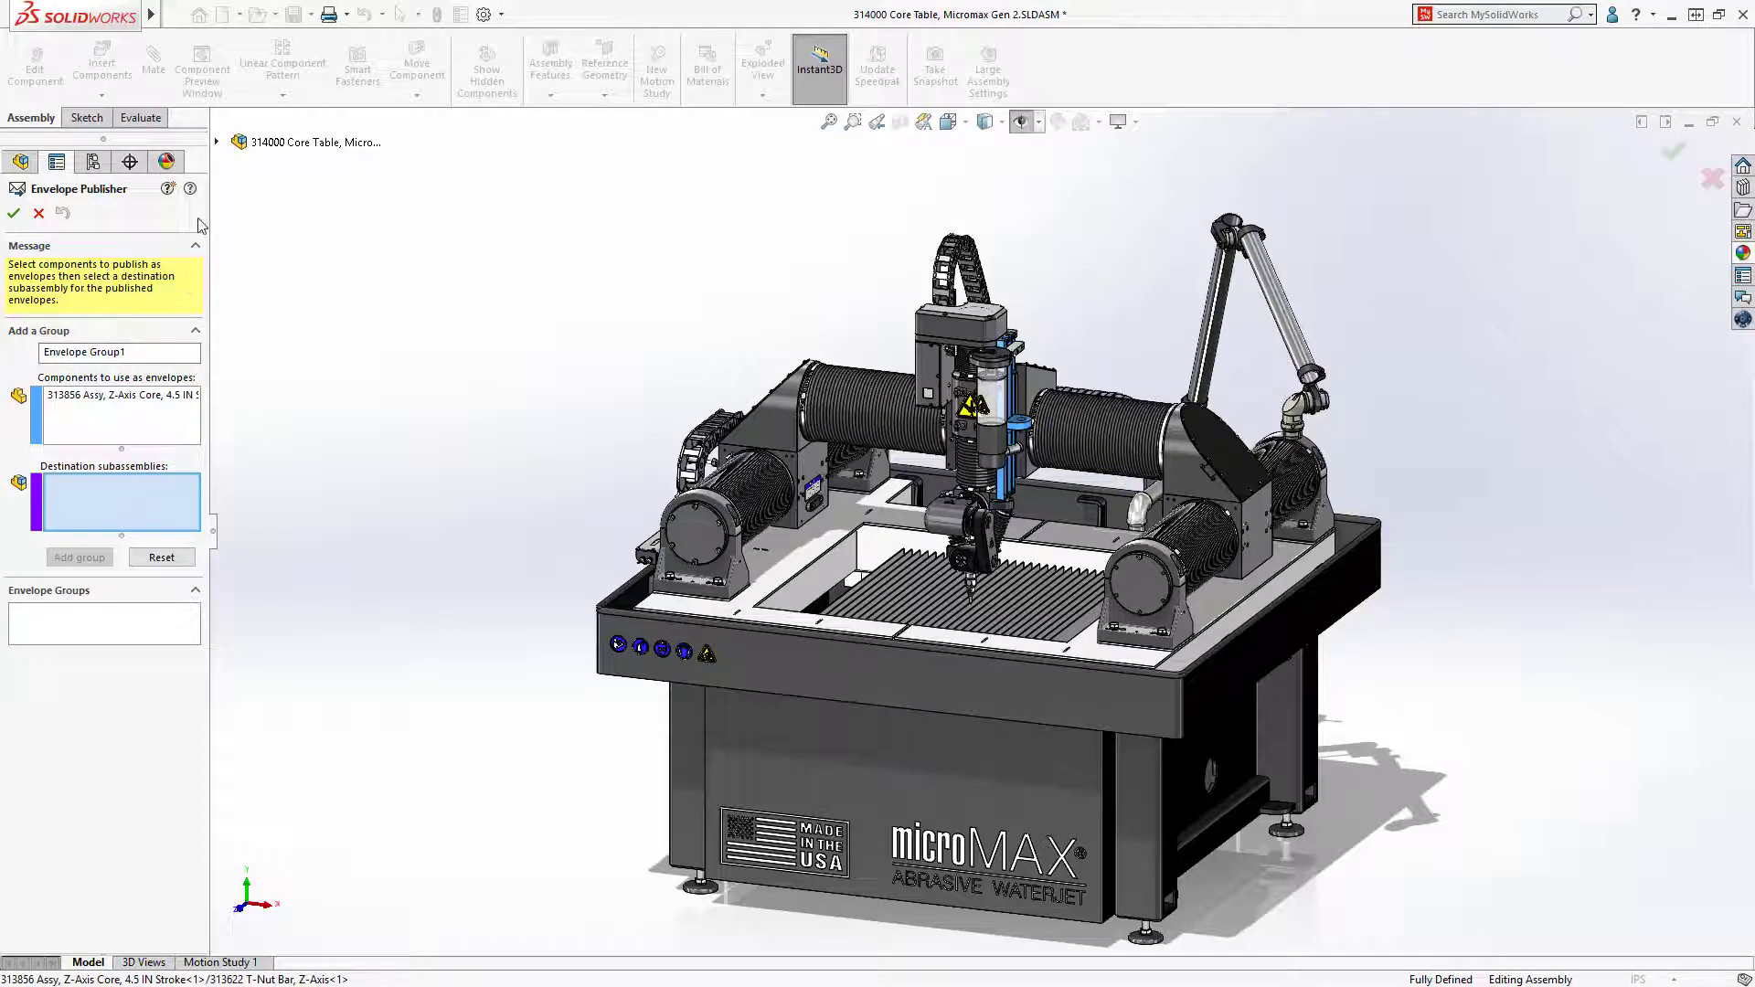
click(218, 143)
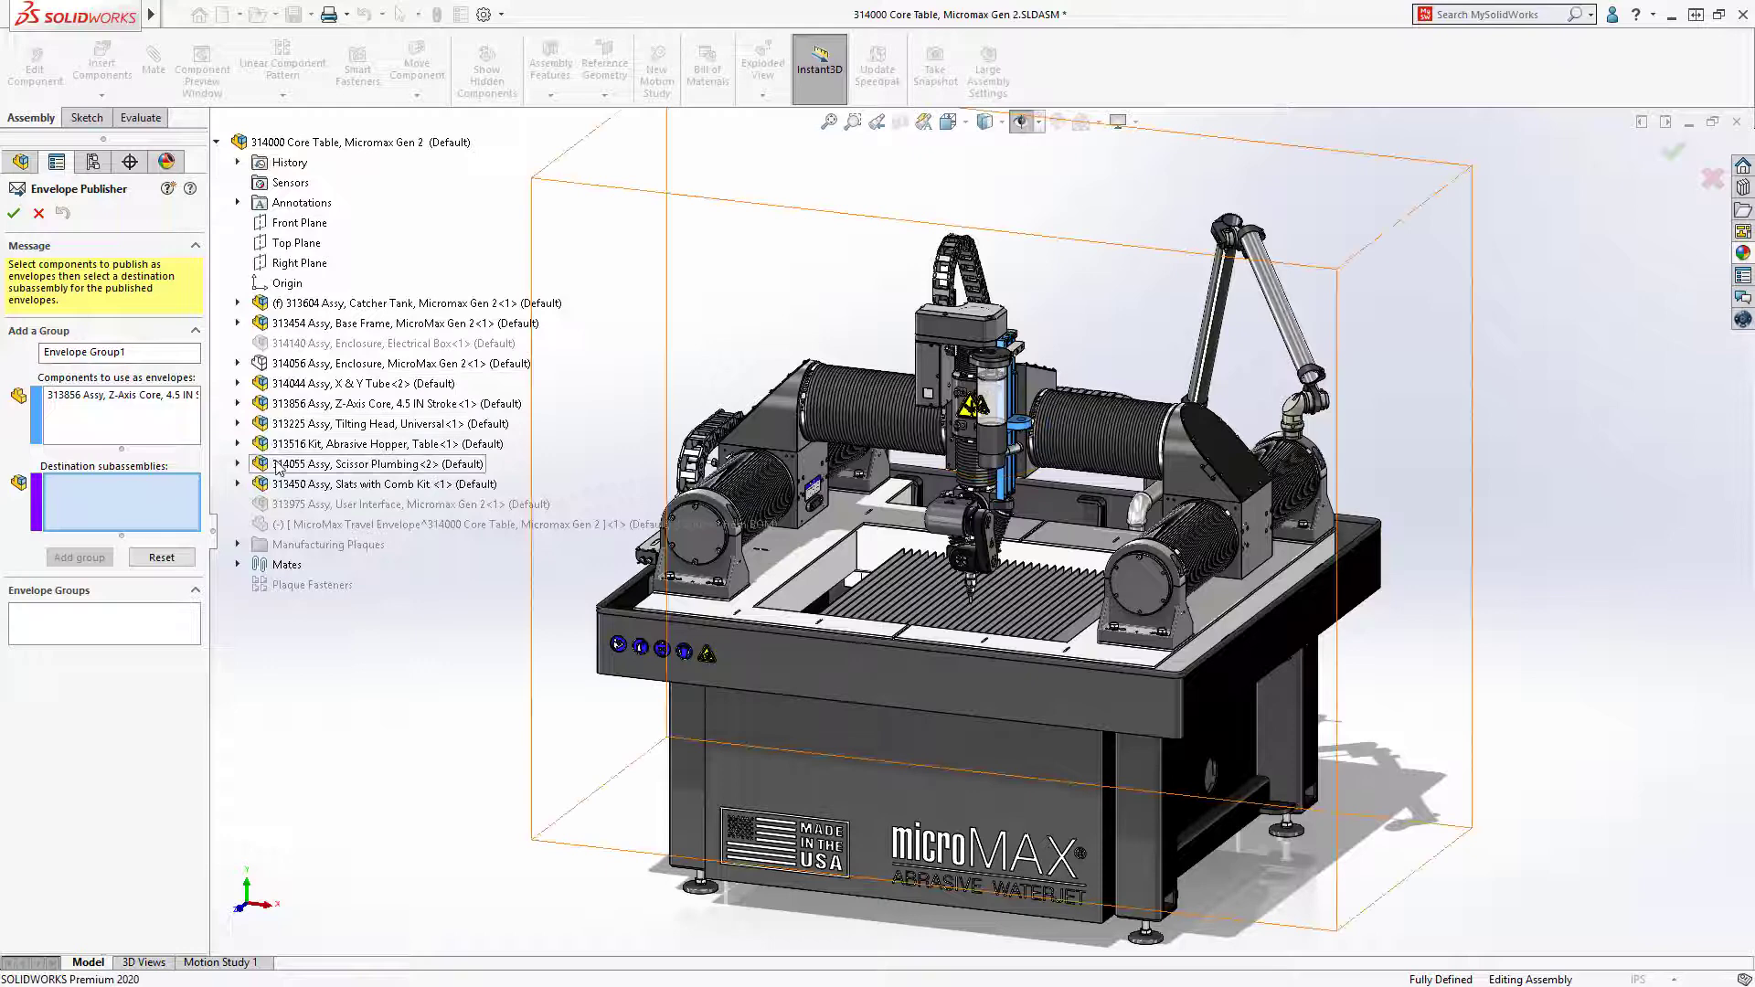
click(370, 462)
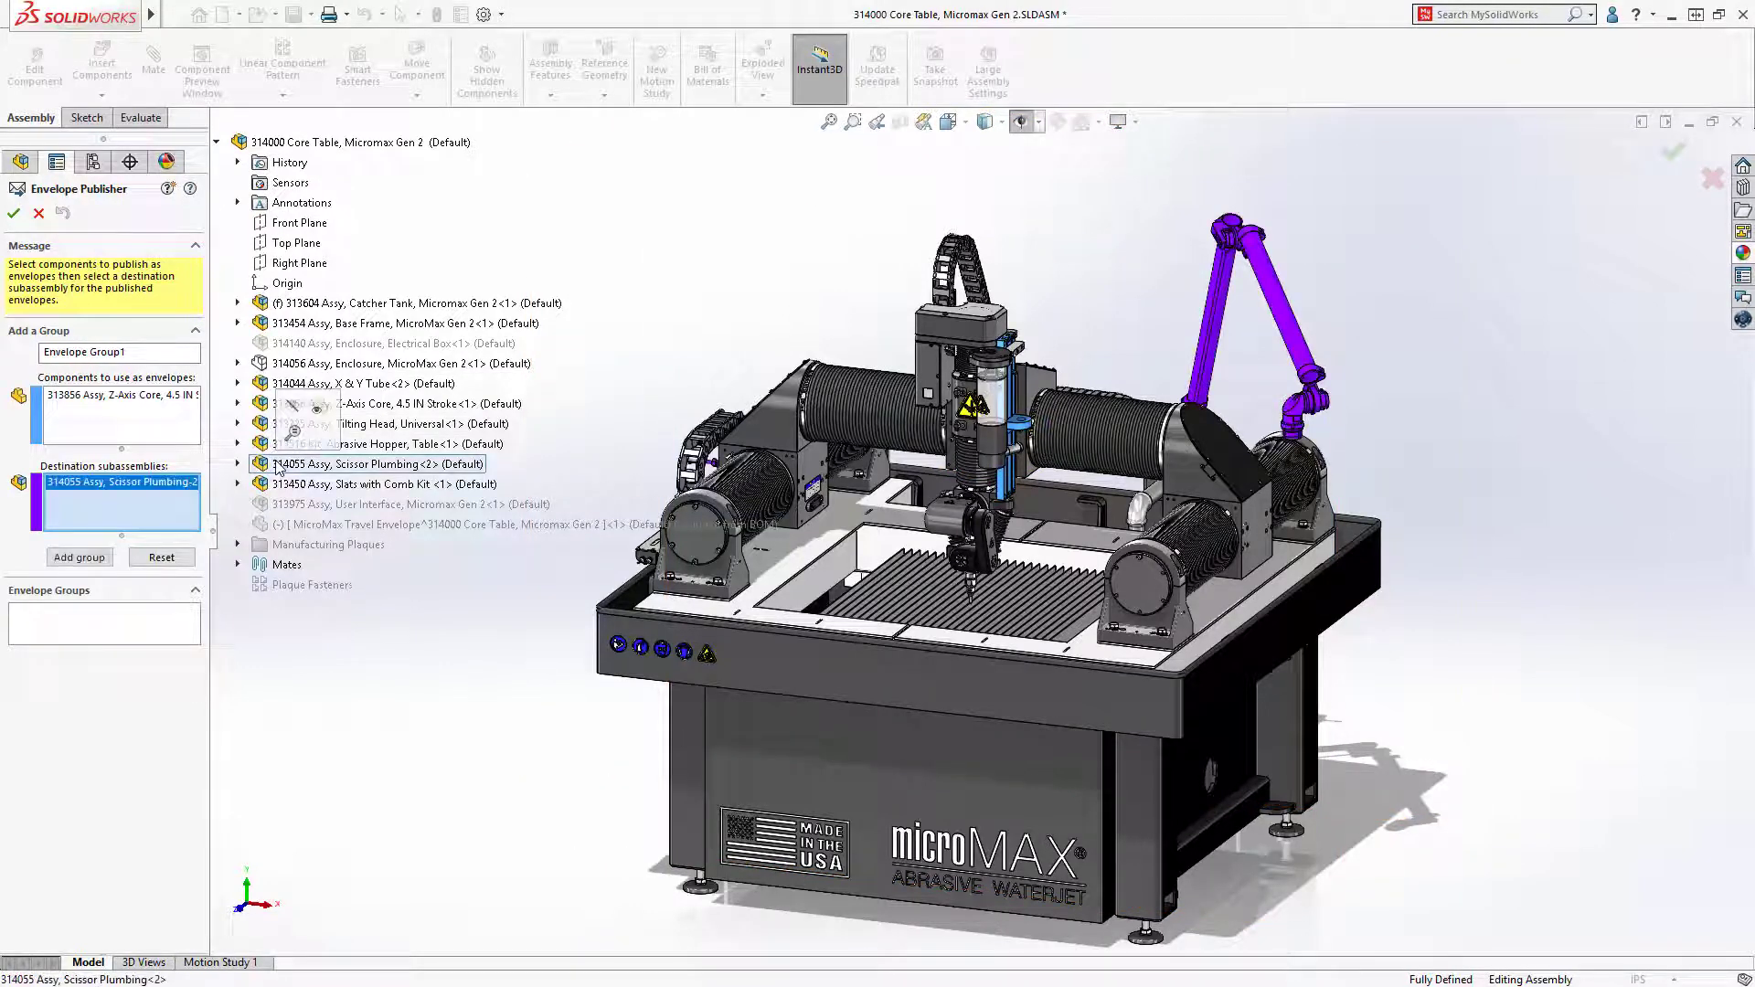
Add the core-to-plumbing envelope group and finish publishing
click(78, 557)
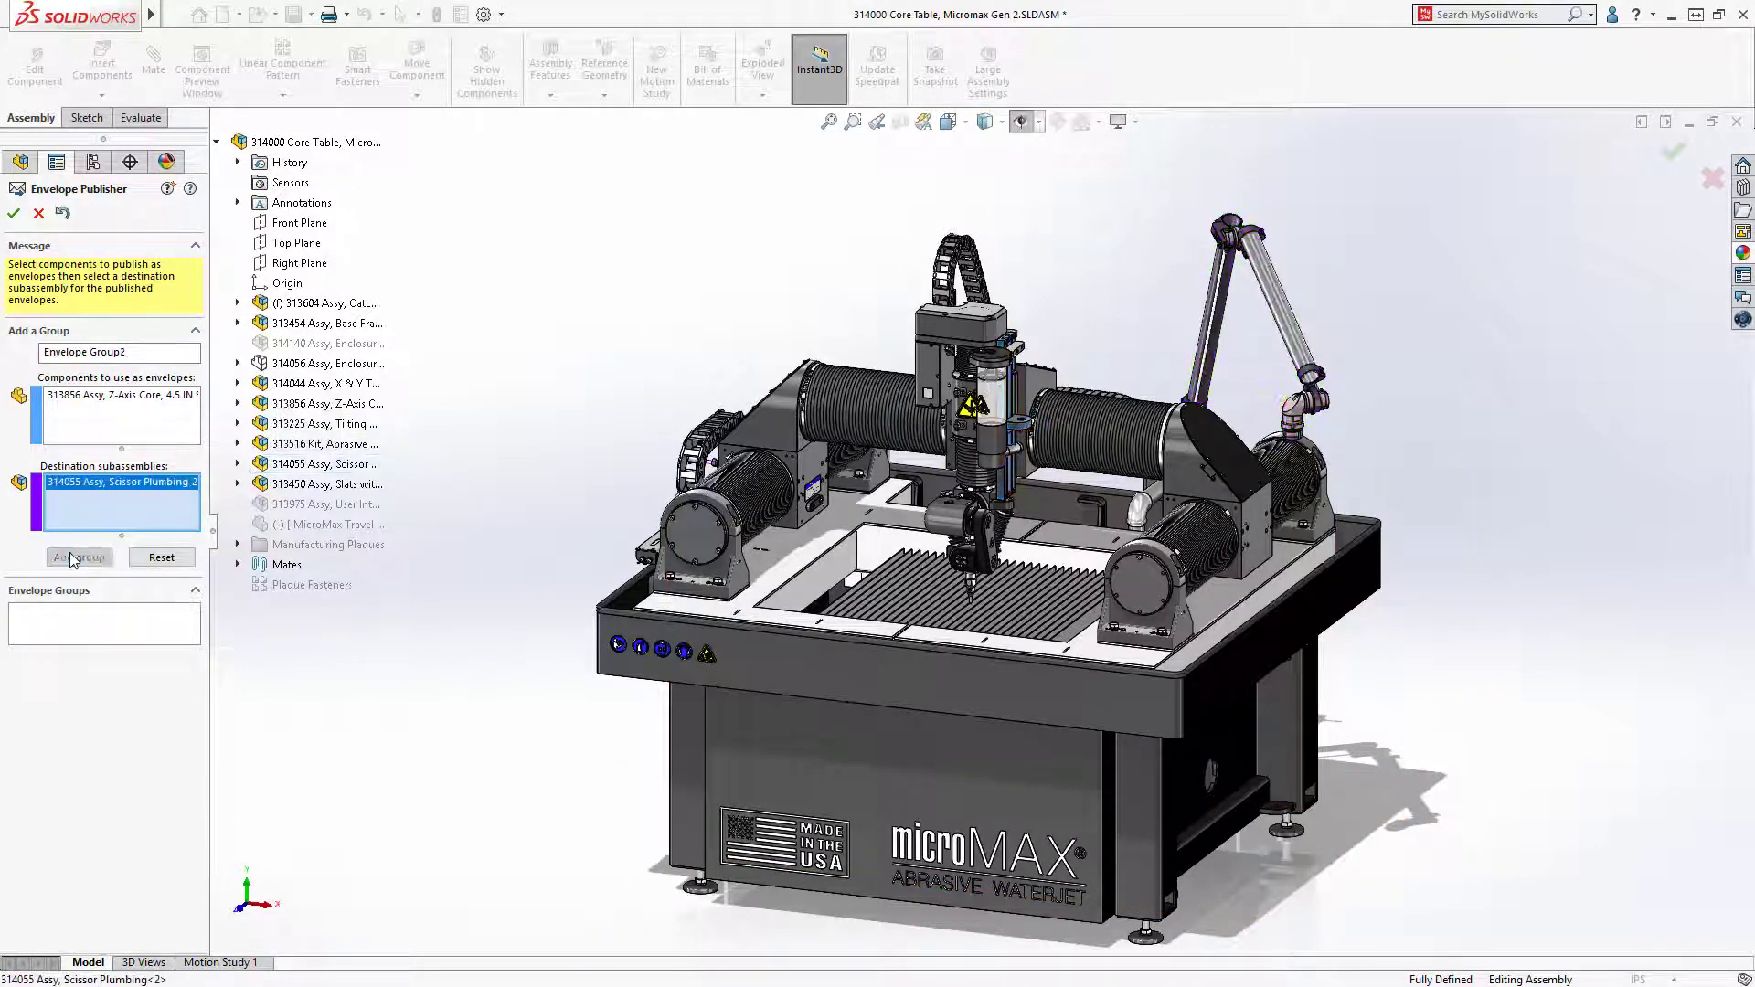
click(79, 558)
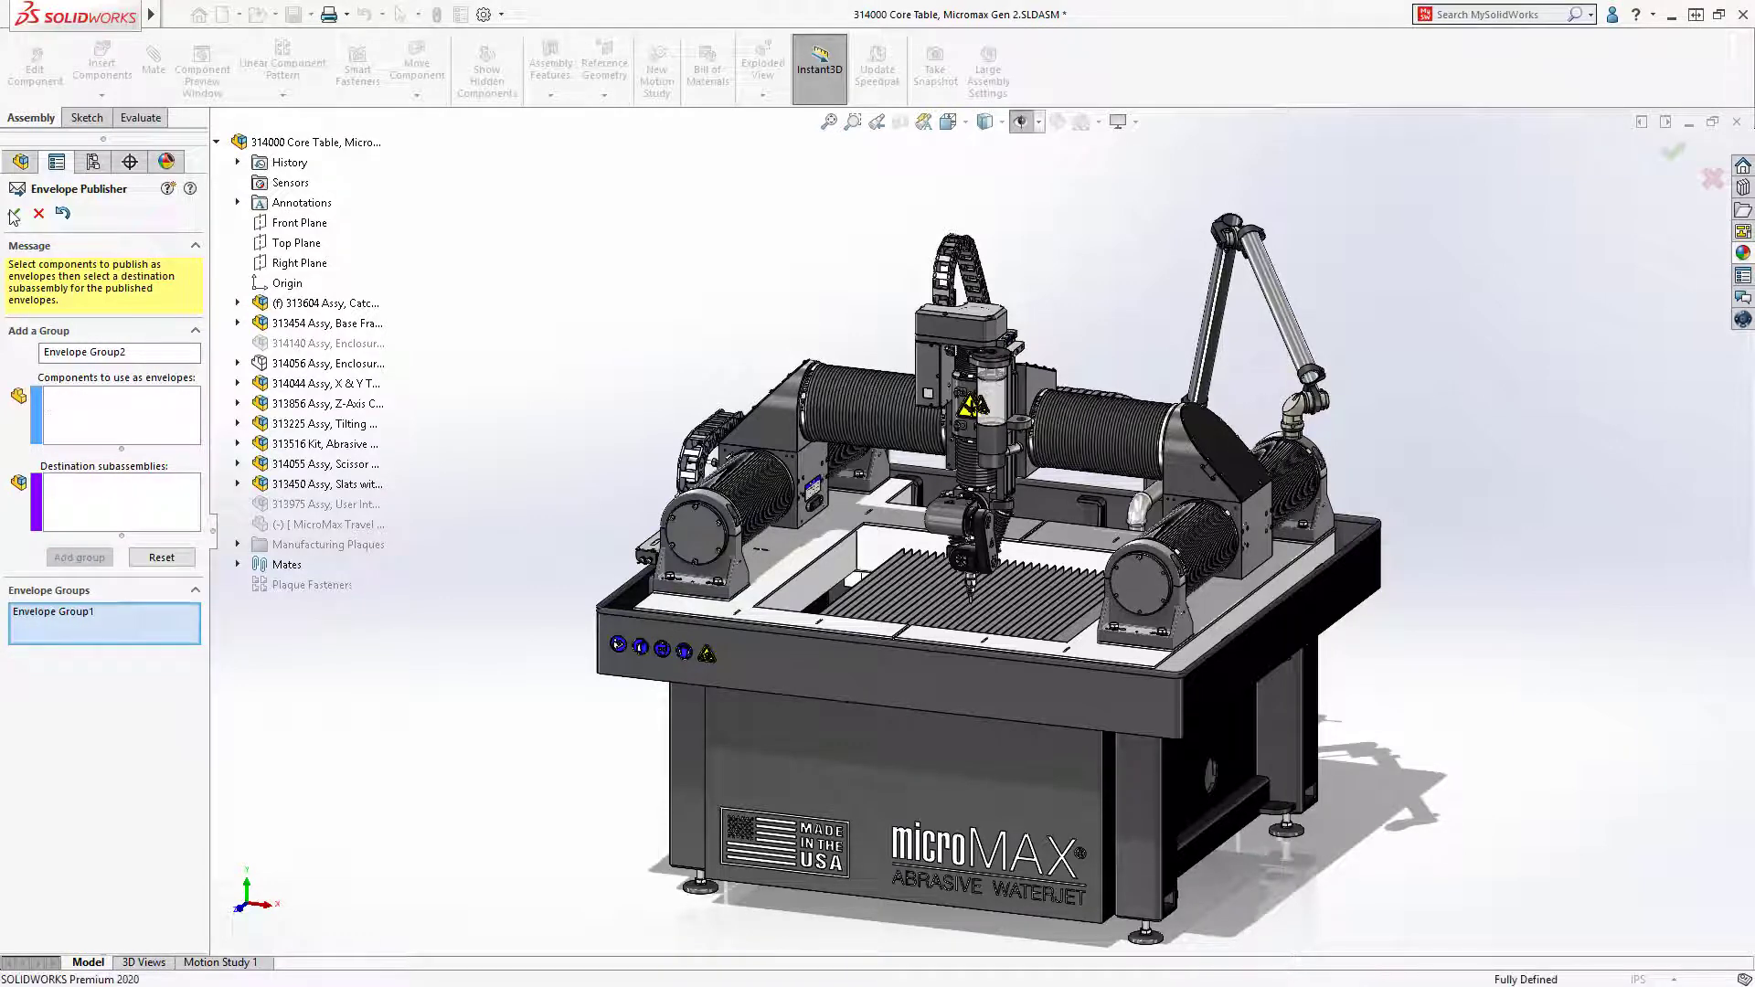
click(14, 218)
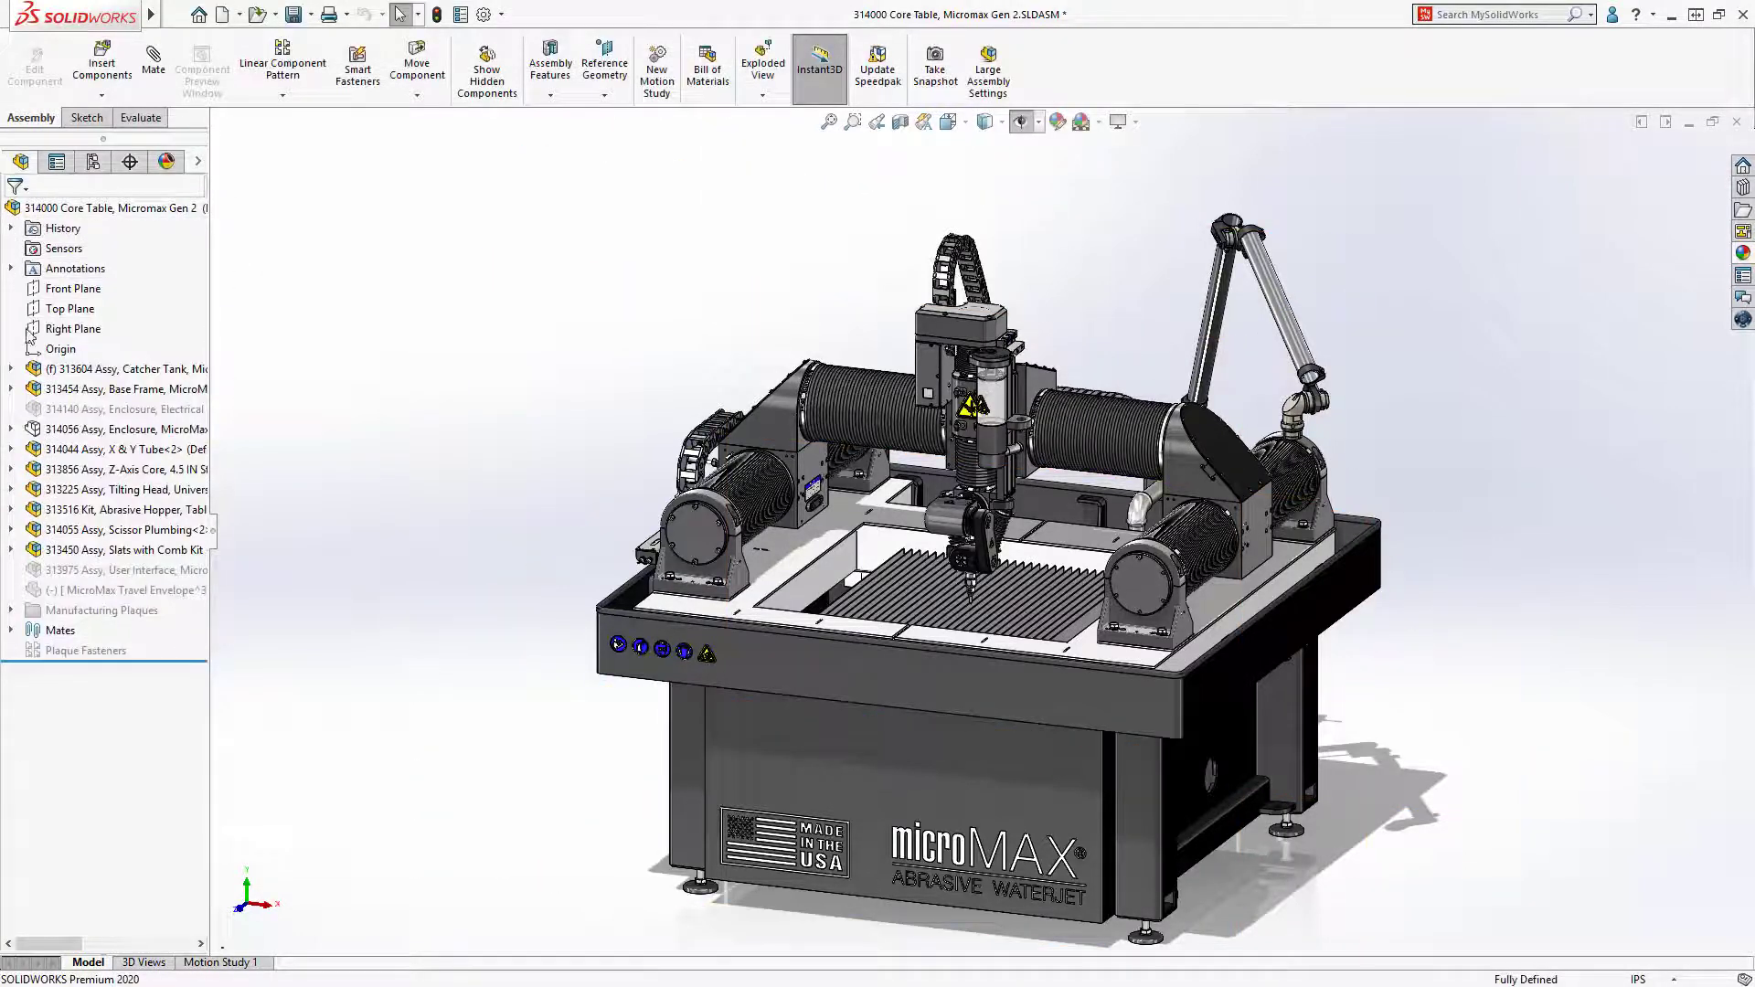
Open the Scissor Plumbing subassembly on its own from the FeatureManager tree
click(123, 531)
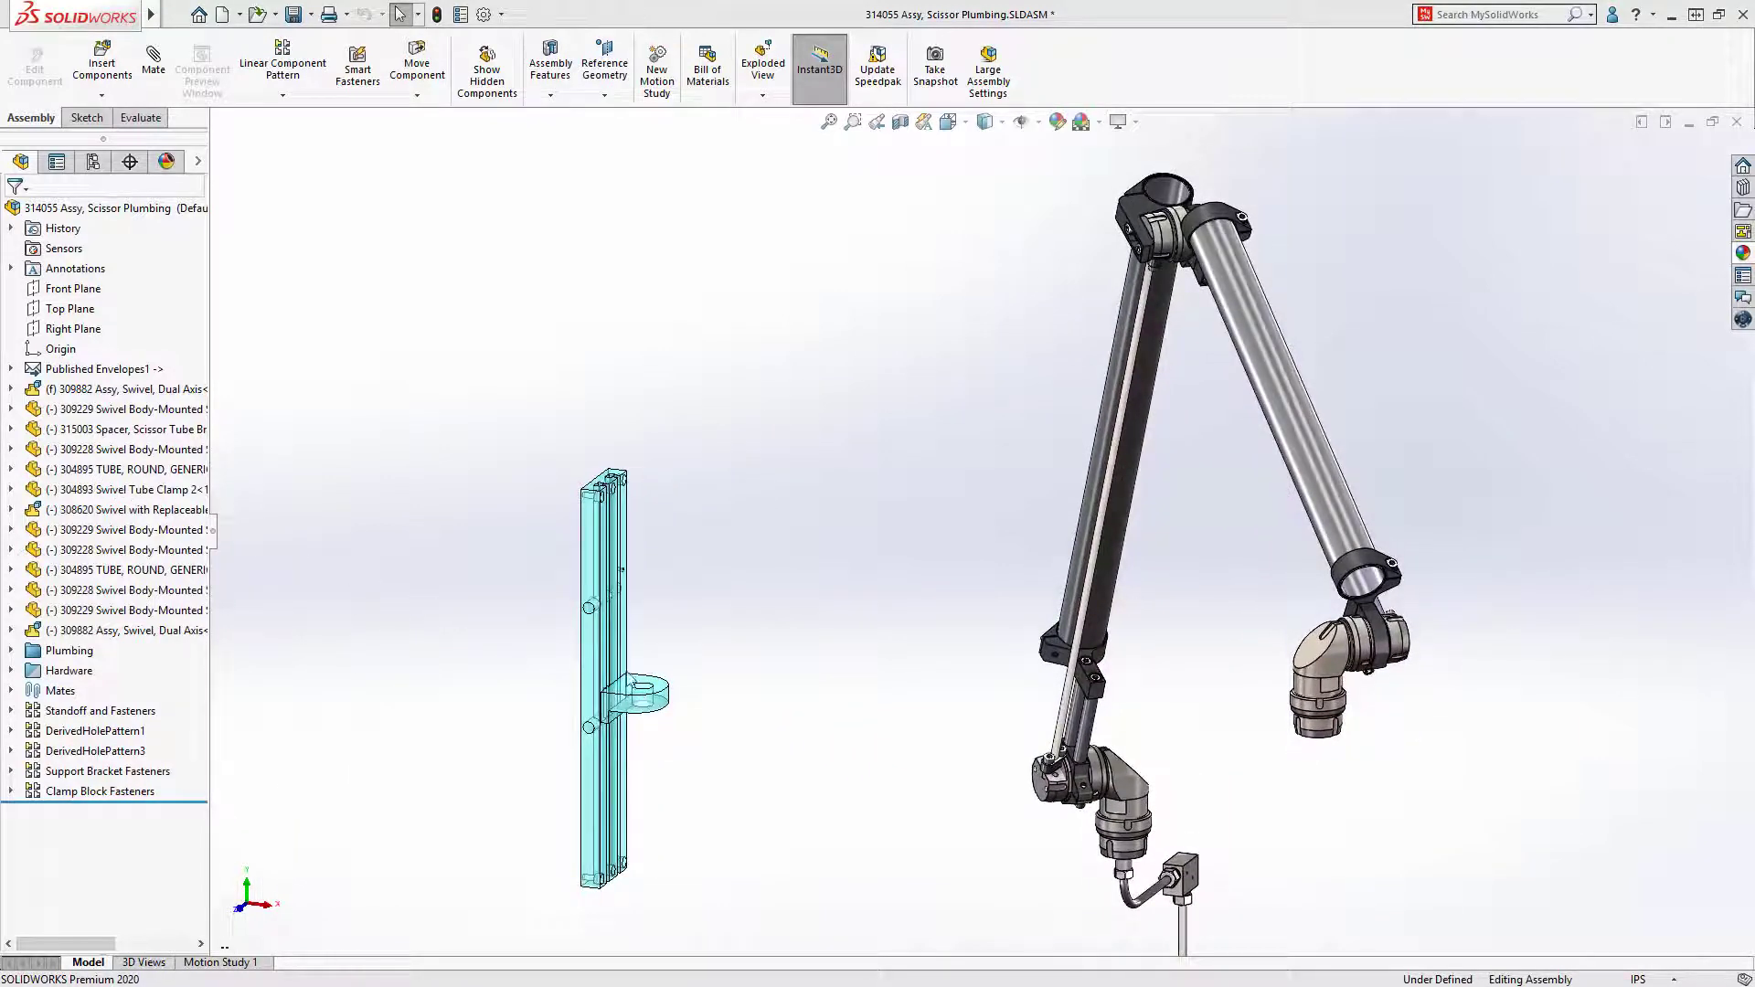
Add a Concentric mate between the envelope's round boss edge and the elbow fitting's edge
click(640, 695)
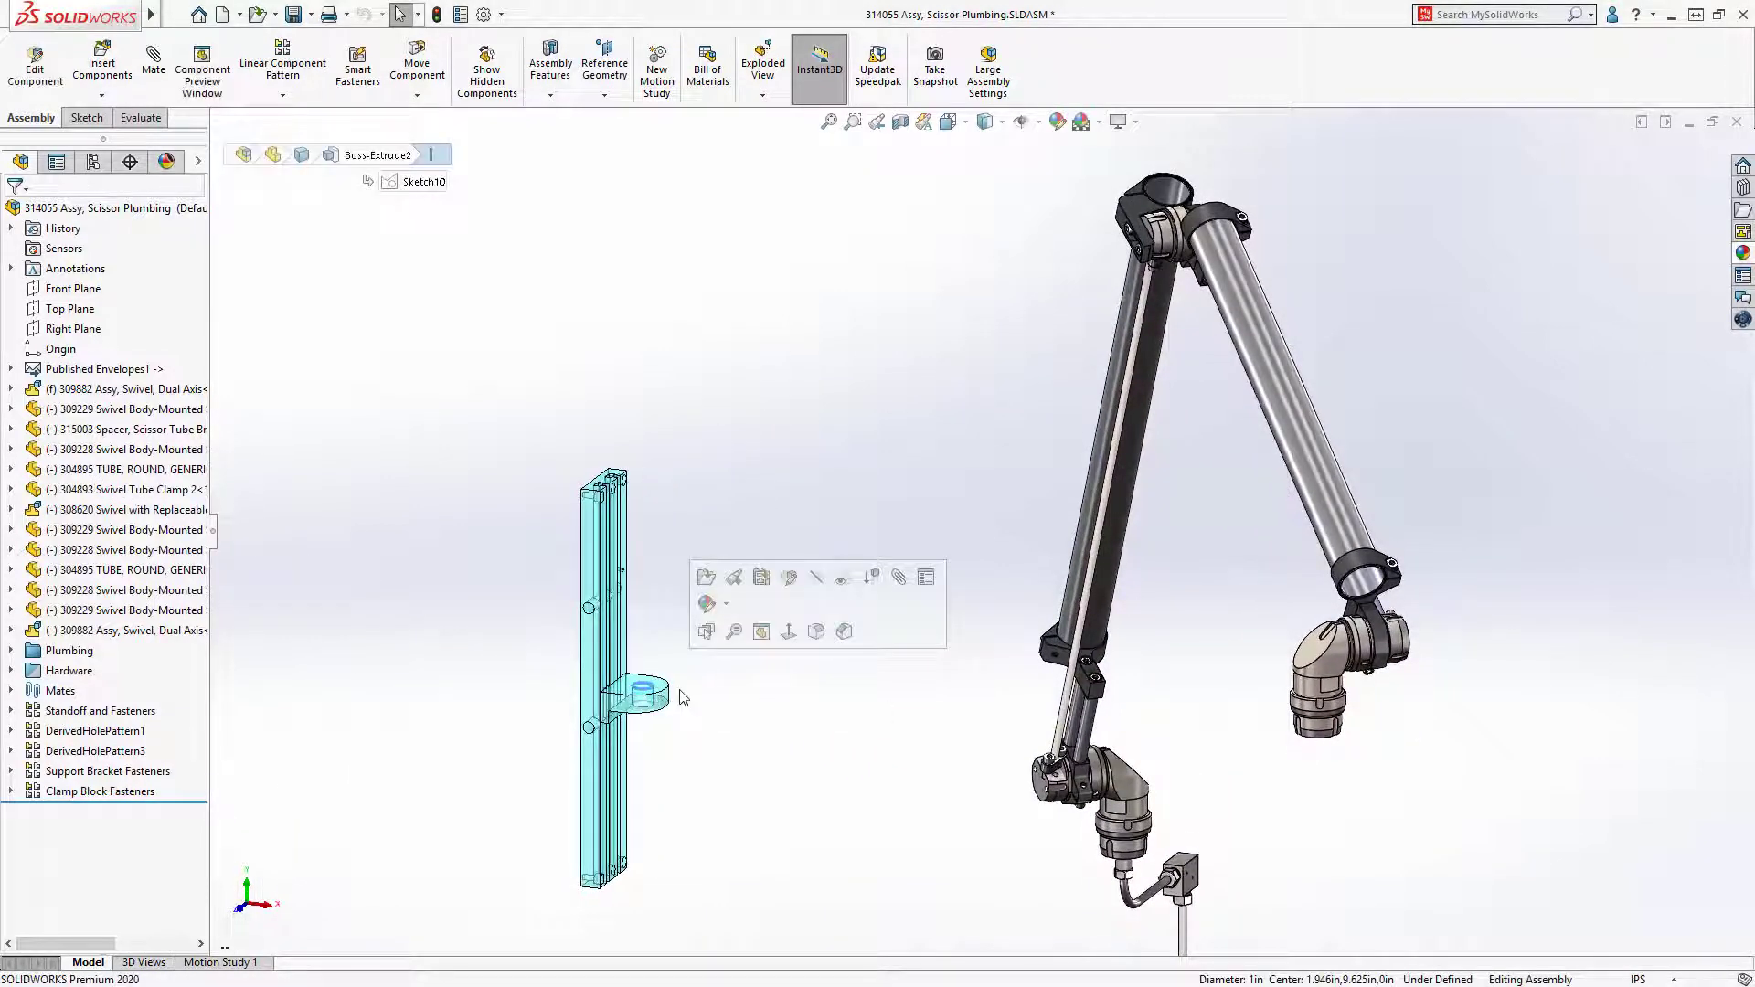
click(1280, 752)
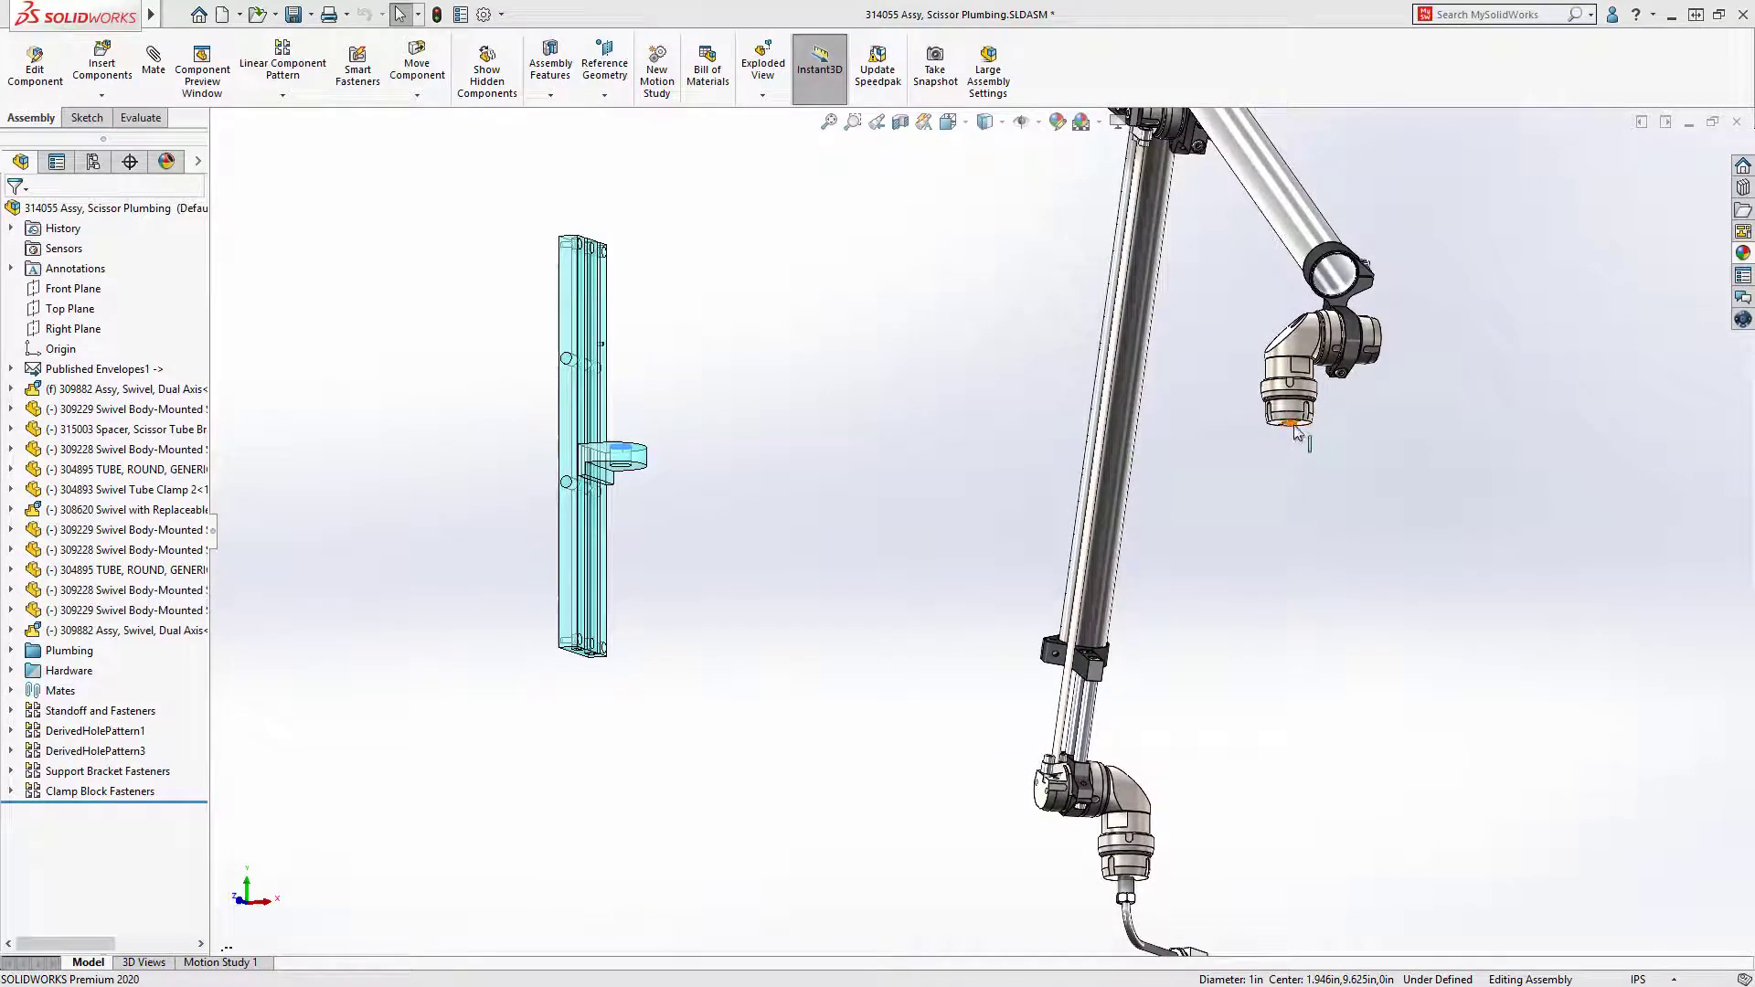
click(1293, 426)
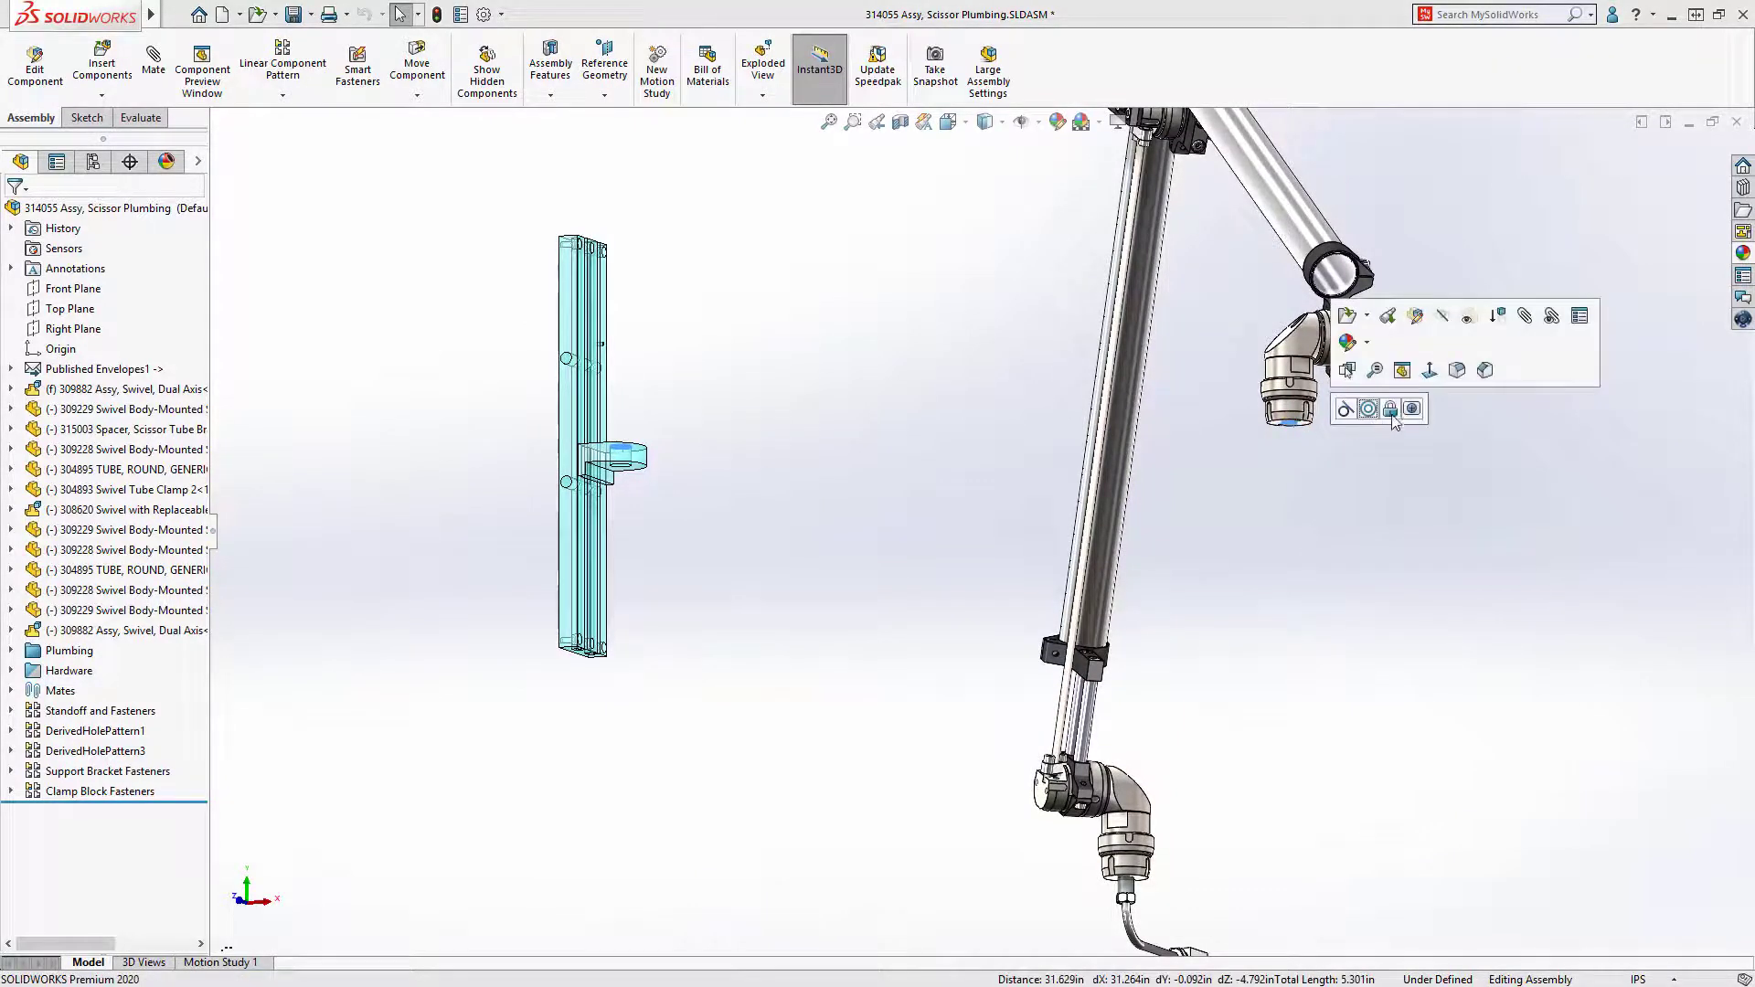
click(1412, 408)
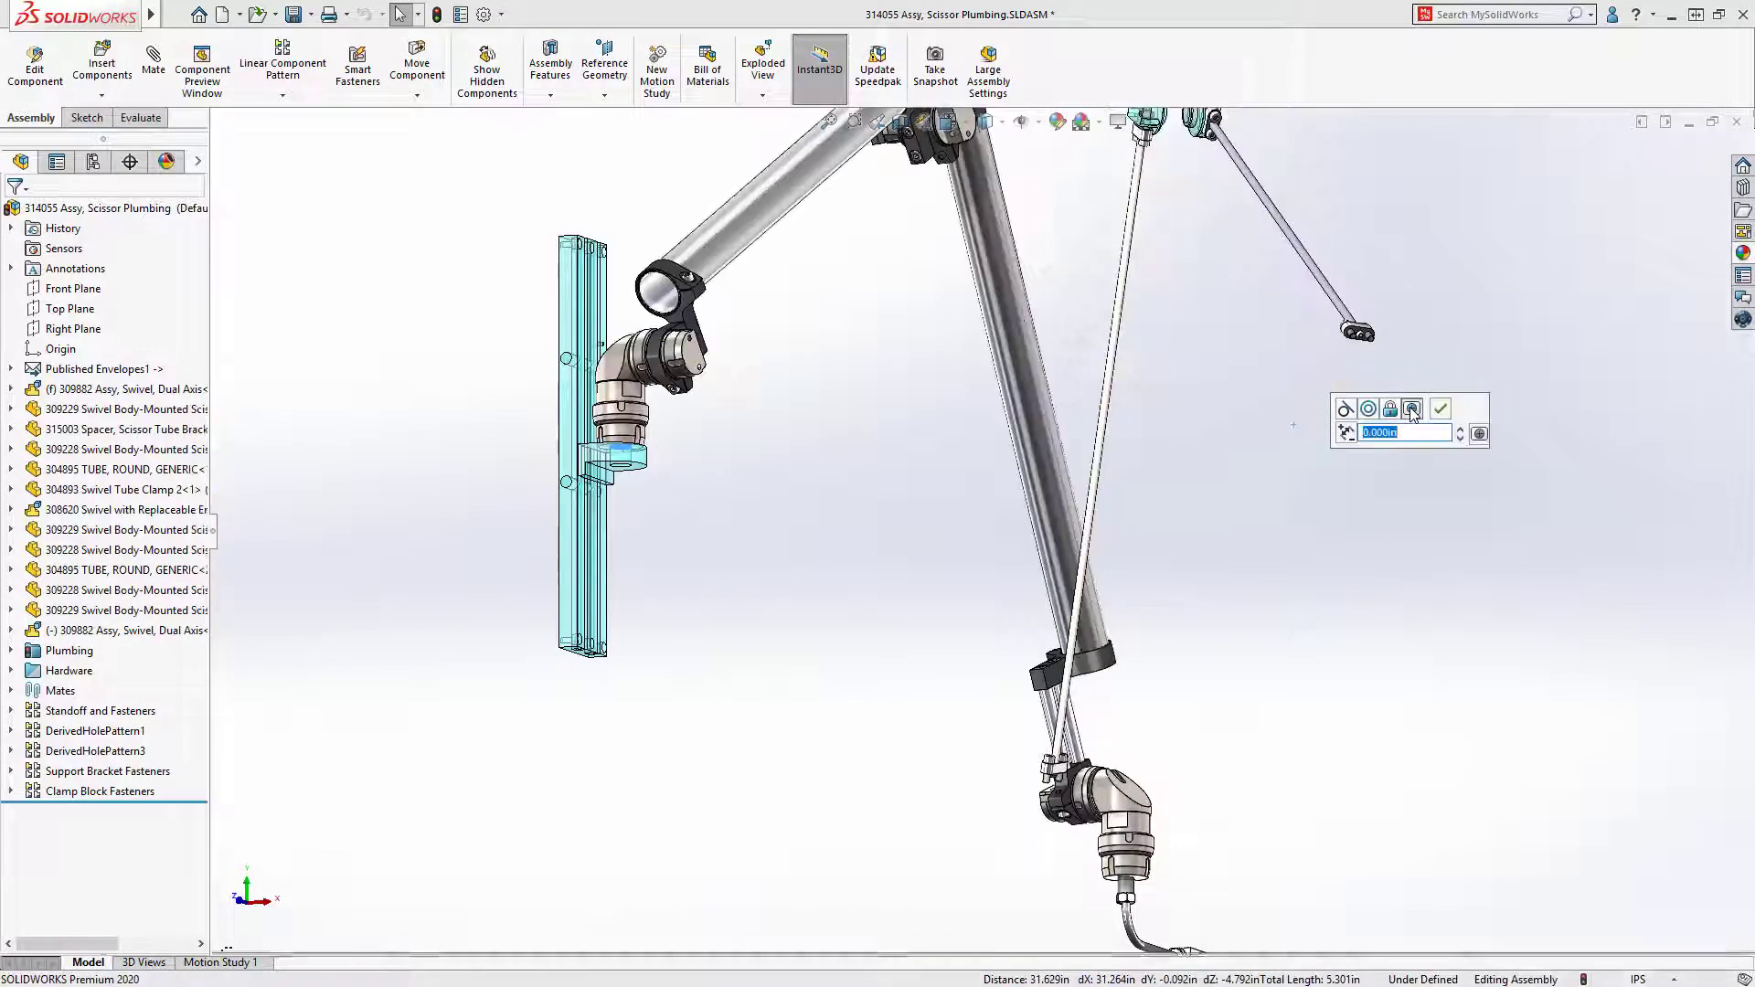
click(1441, 408)
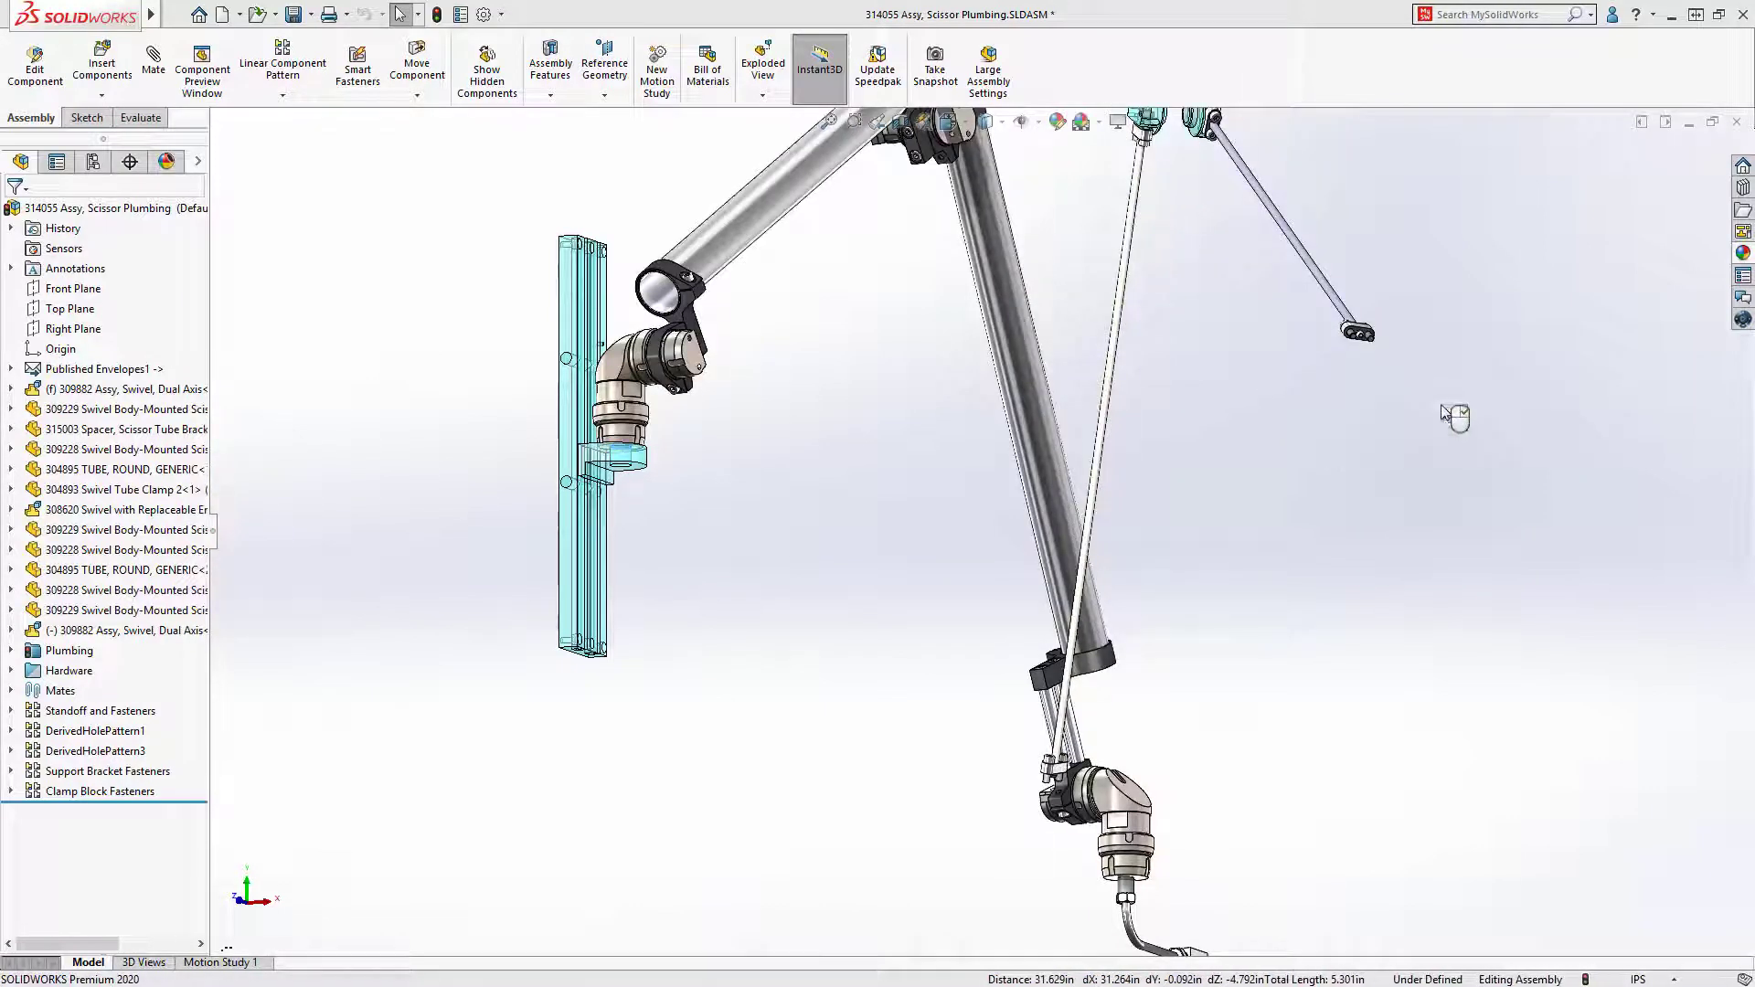